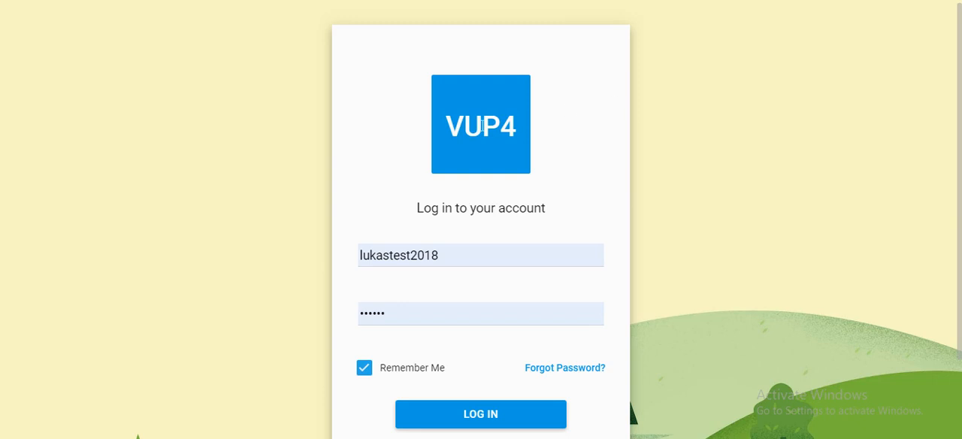
mouse_move(653, 135)
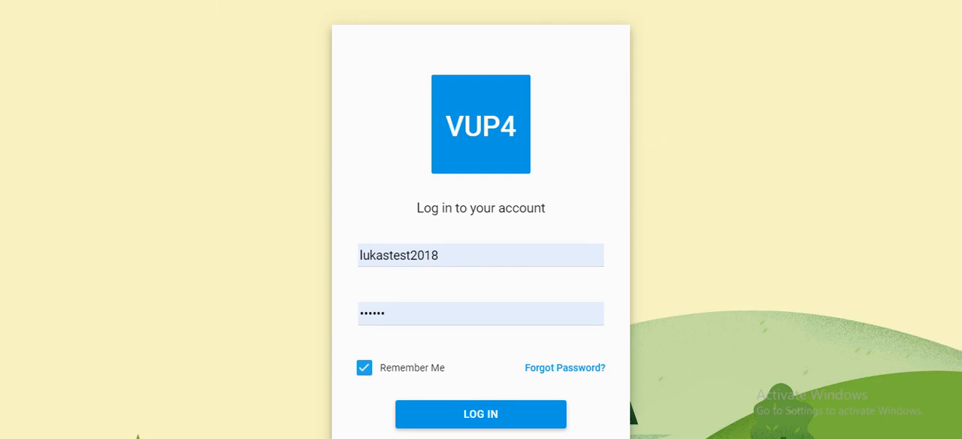
mouse_move(180, 30)
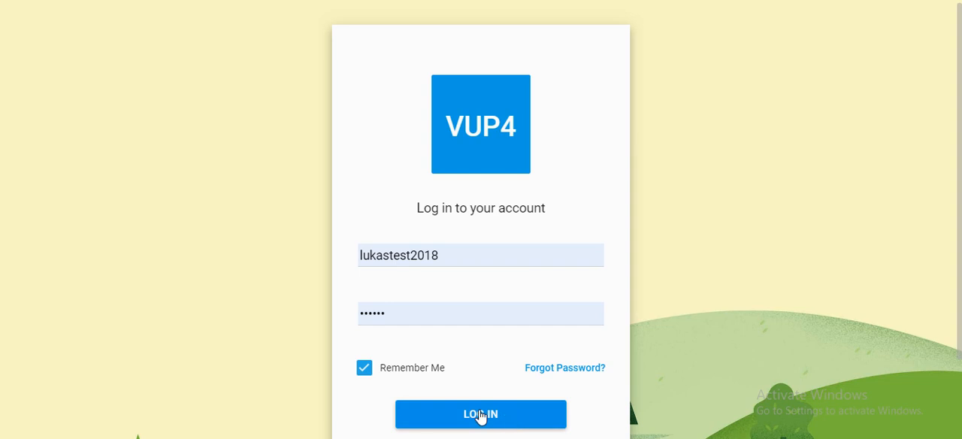
Sign in to the User Panel and land on the Chats dashboard.
left_click(481, 415)
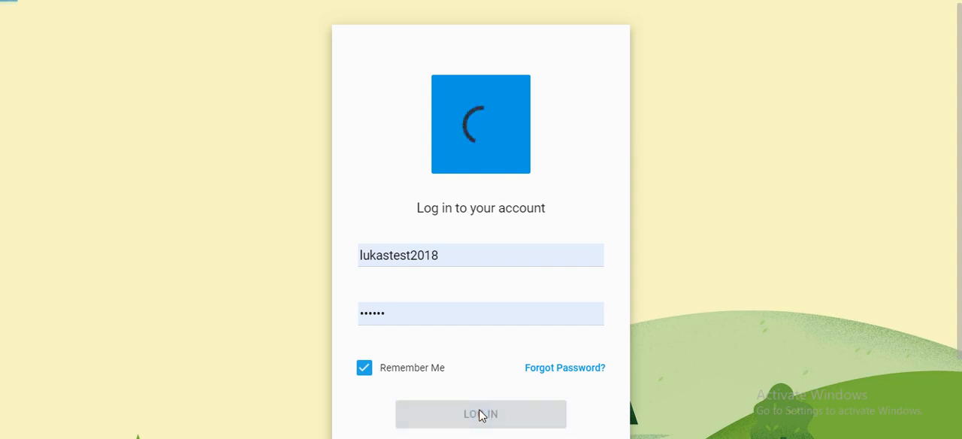
left_click(481, 416)
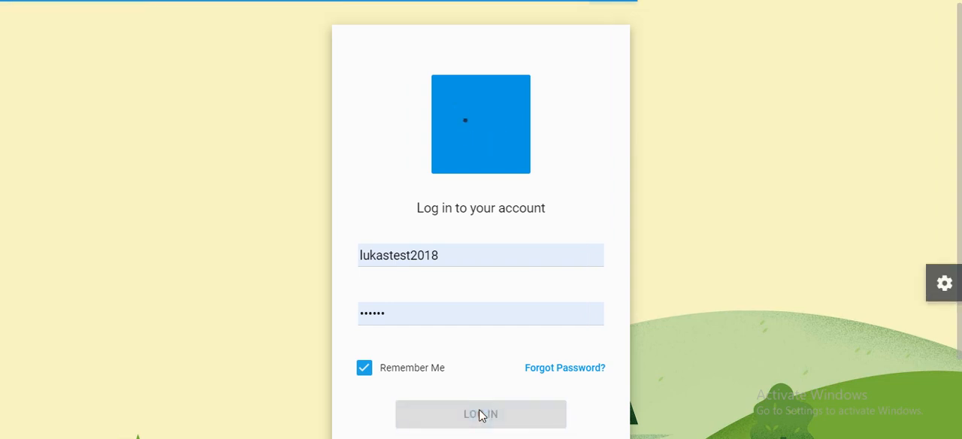
left_click(481, 413)
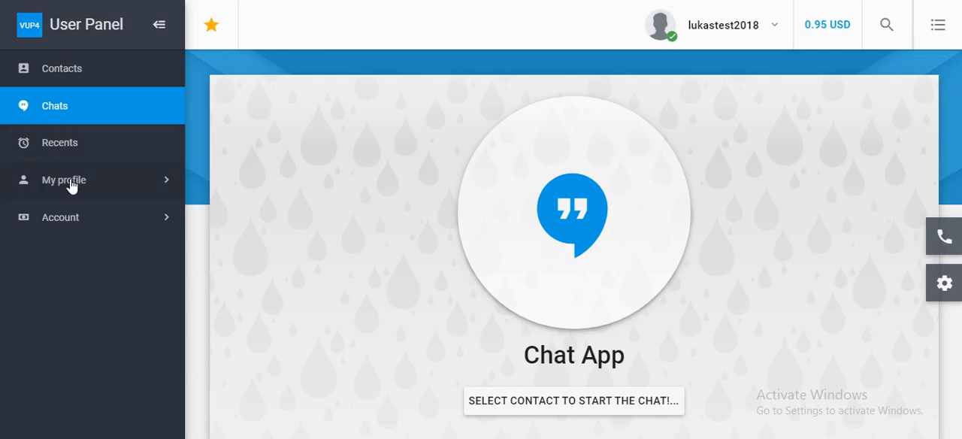
mouse_move(74, 183)
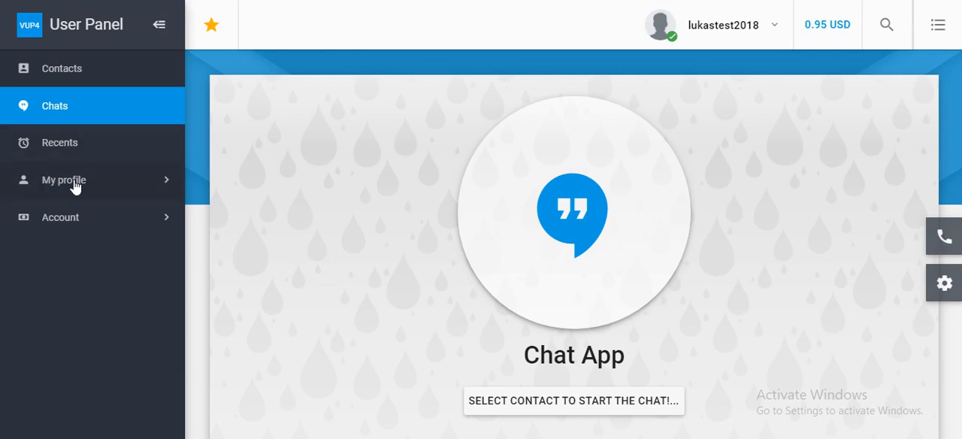
Navigate via My profile to the Speed dials page listing Mum and Home.
left_click(63, 181)
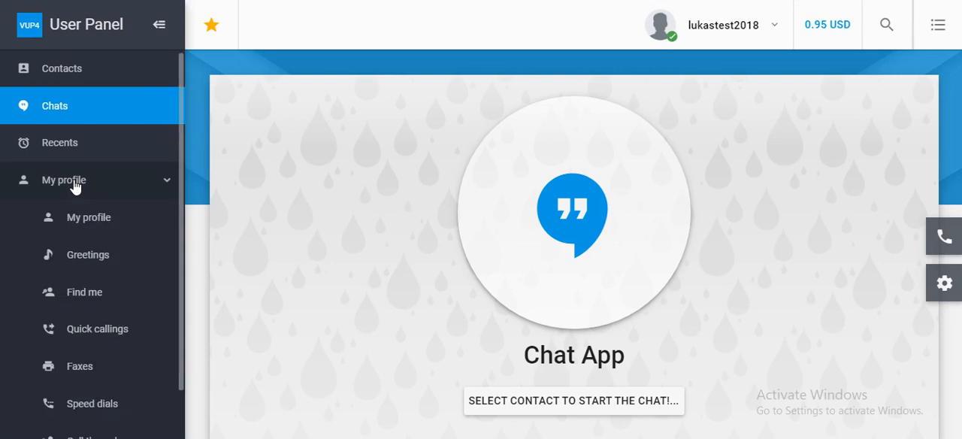
scroll("down", 3)
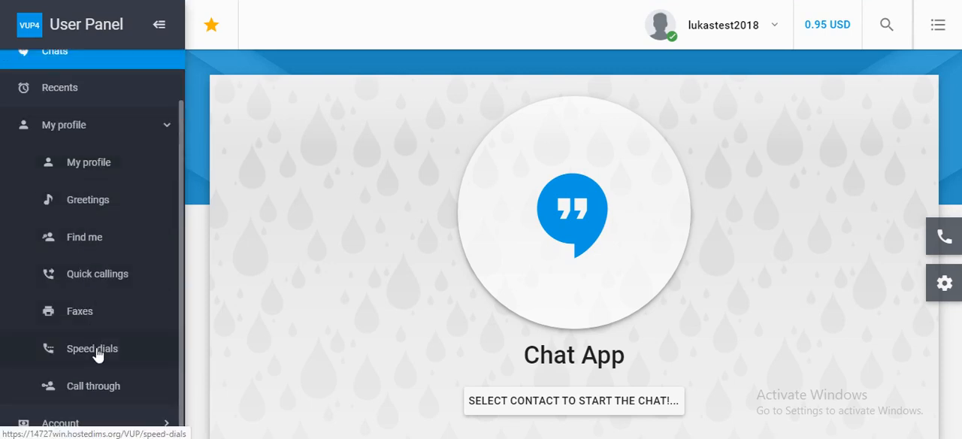
left_click(92, 349)
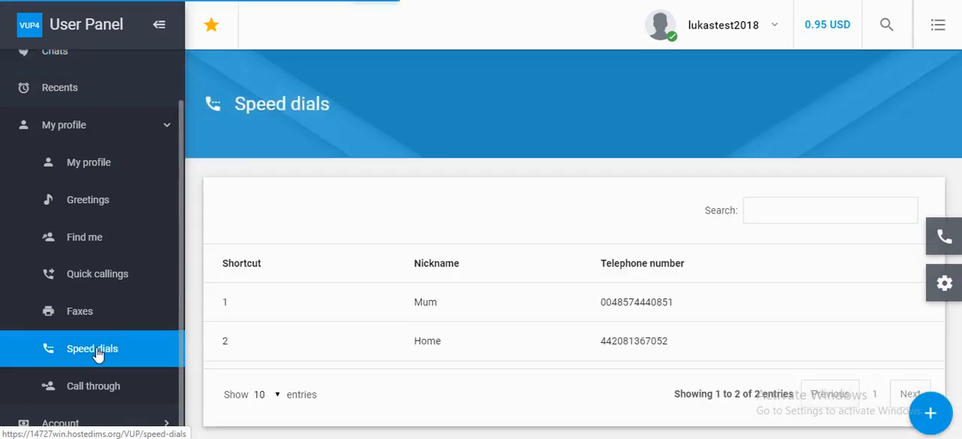
mouse_move(167, 337)
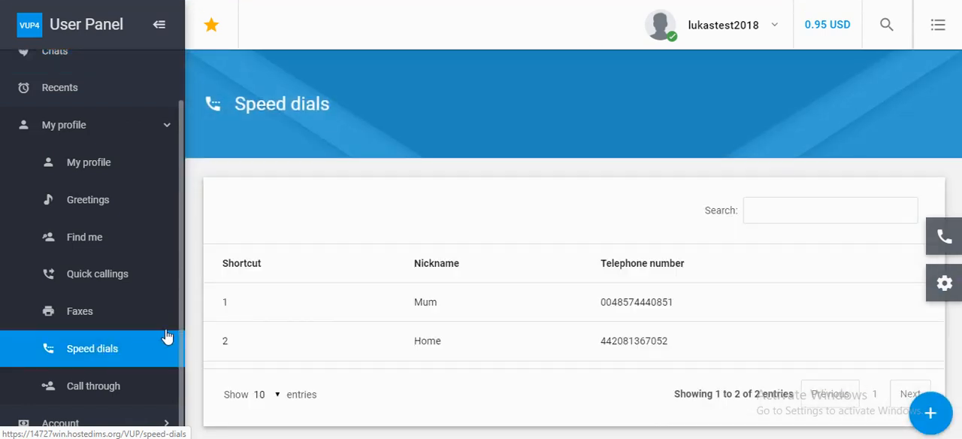
mouse_move(497, 326)
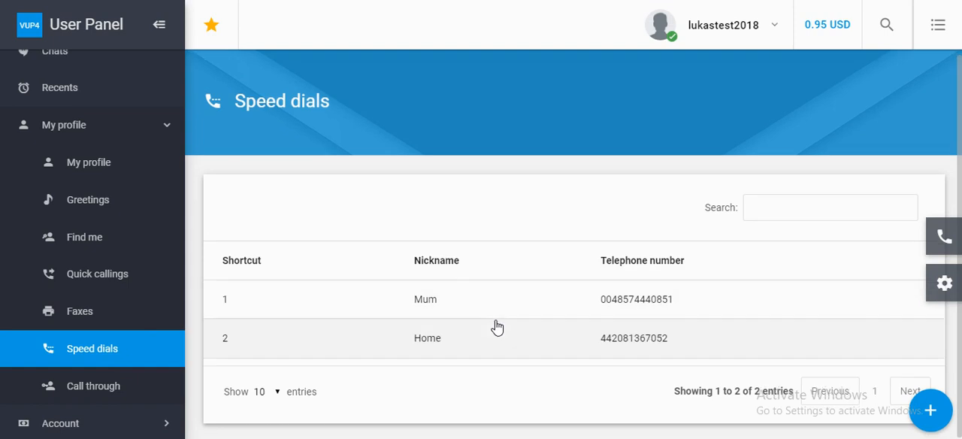
mouse_move(906, 377)
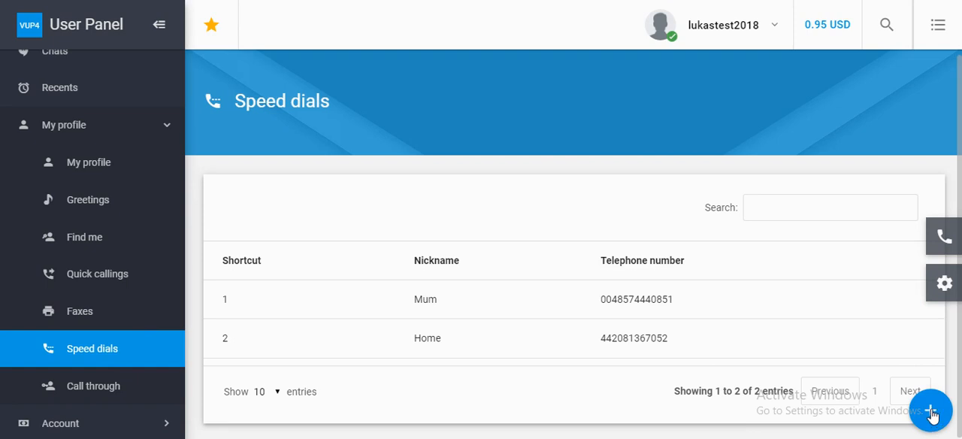
left_click(931, 409)
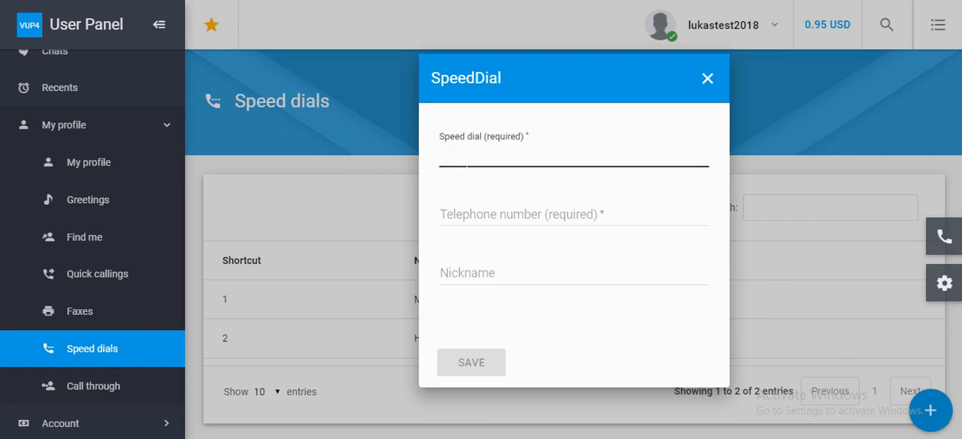
type("3")
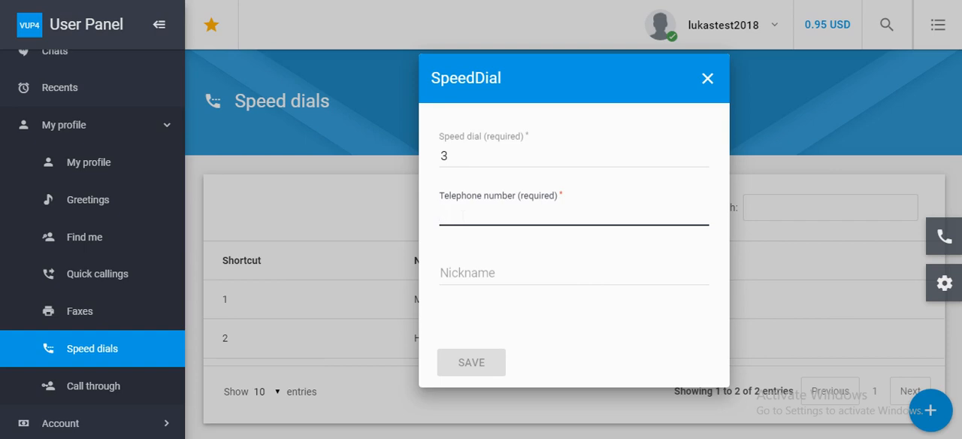
type("0044")
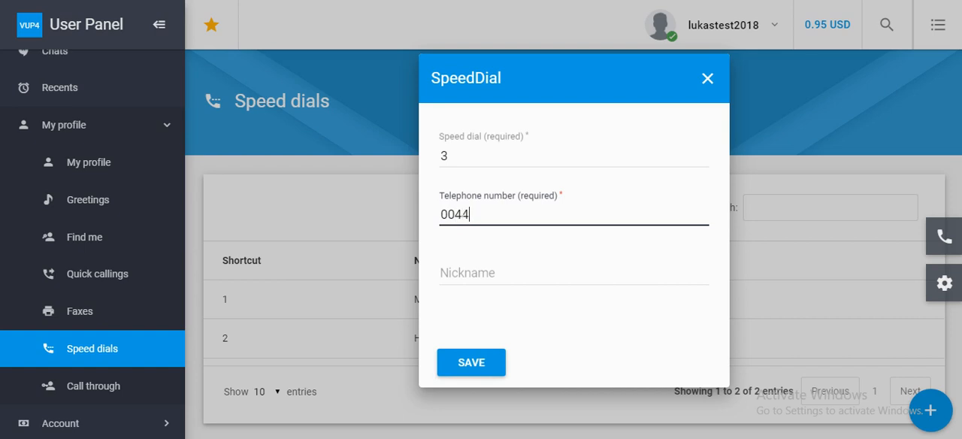
key("BackSpace")
type("15670")
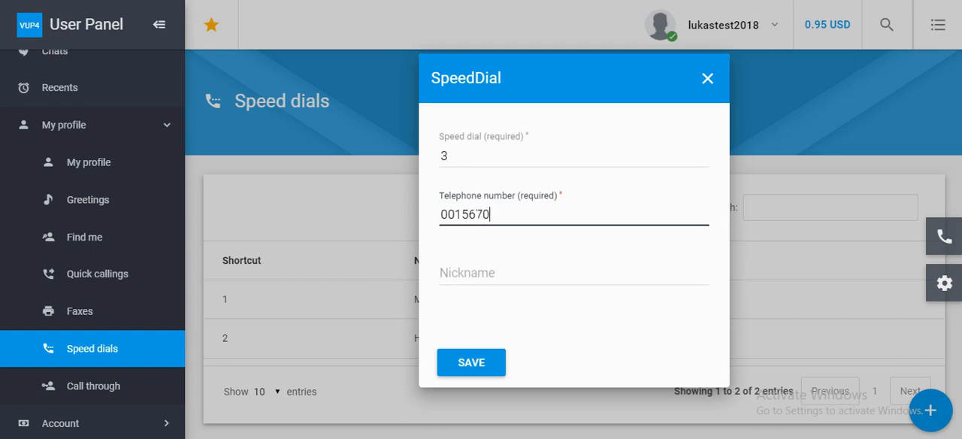
type("482")
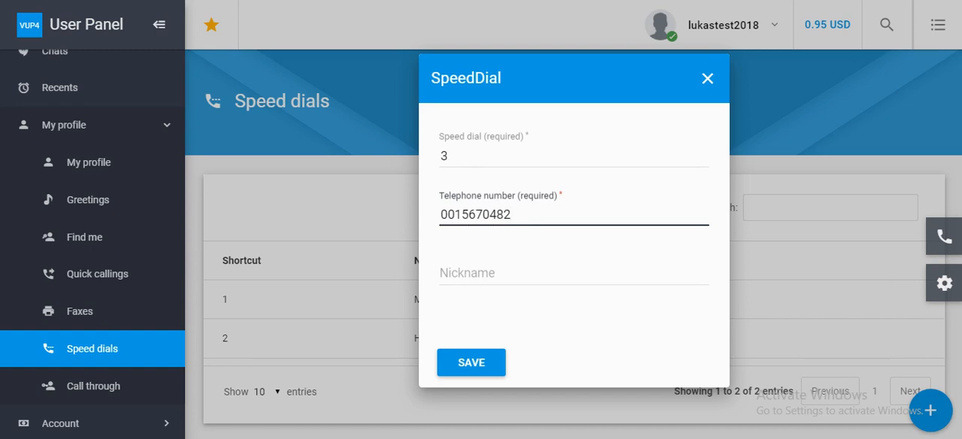
Give the new speed dial the nickname 'Jimmy' and save it.
left_click(574, 272)
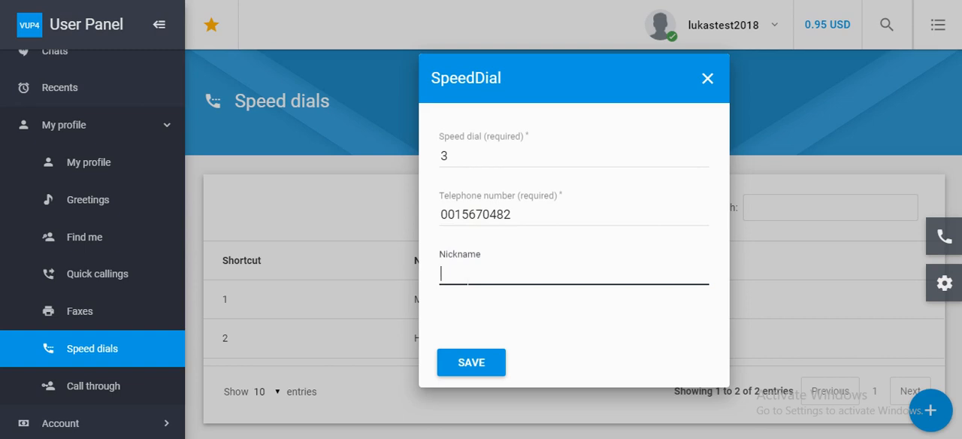
type("Jimmy")
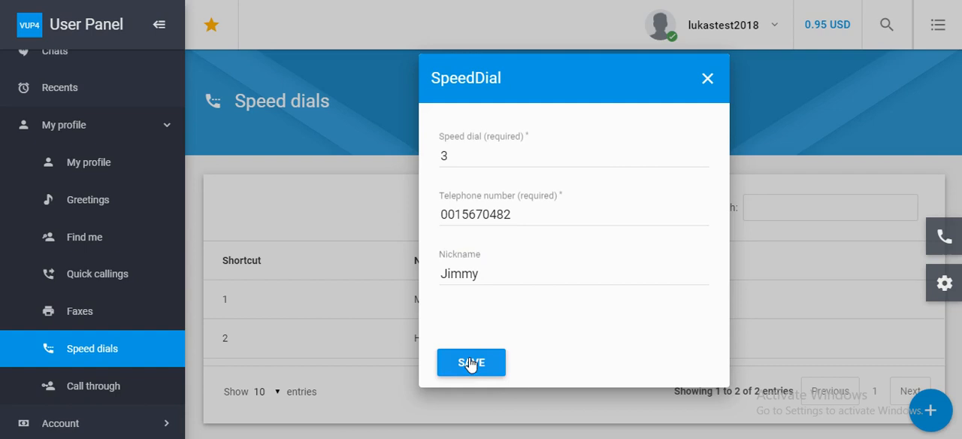
left_click(471, 362)
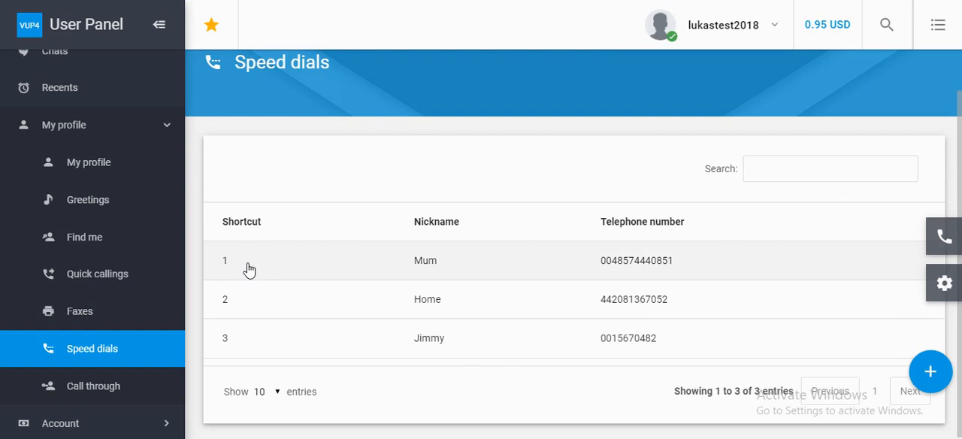
mouse_move(249, 306)
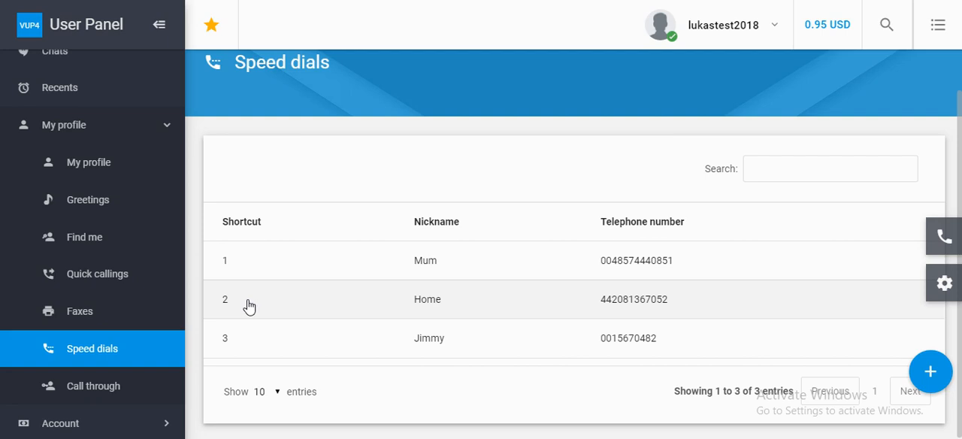
mouse_move(269, 307)
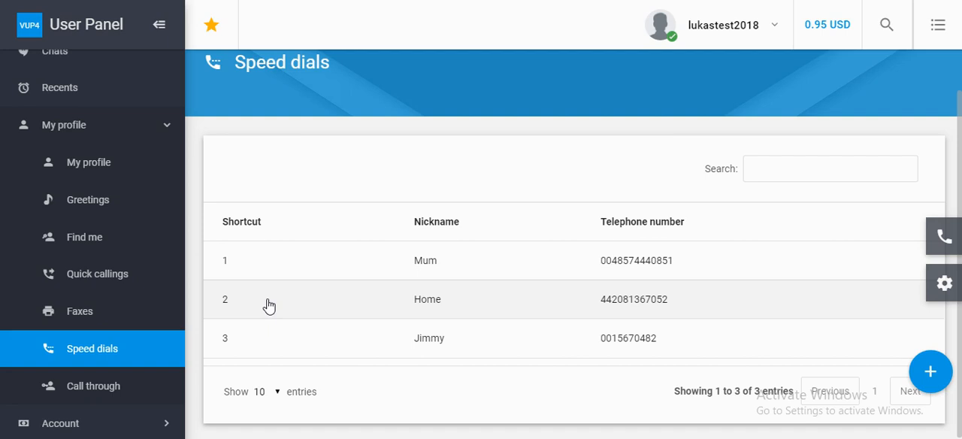
mouse_move(424, 317)
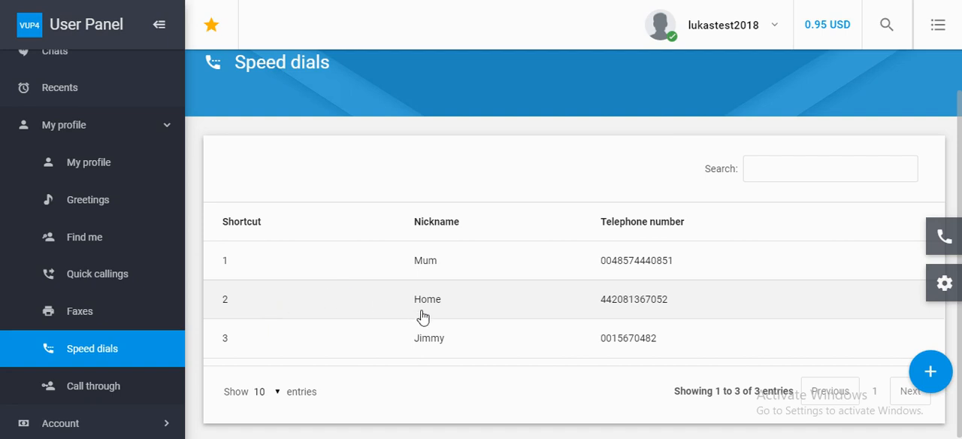
mouse_move(370, 313)
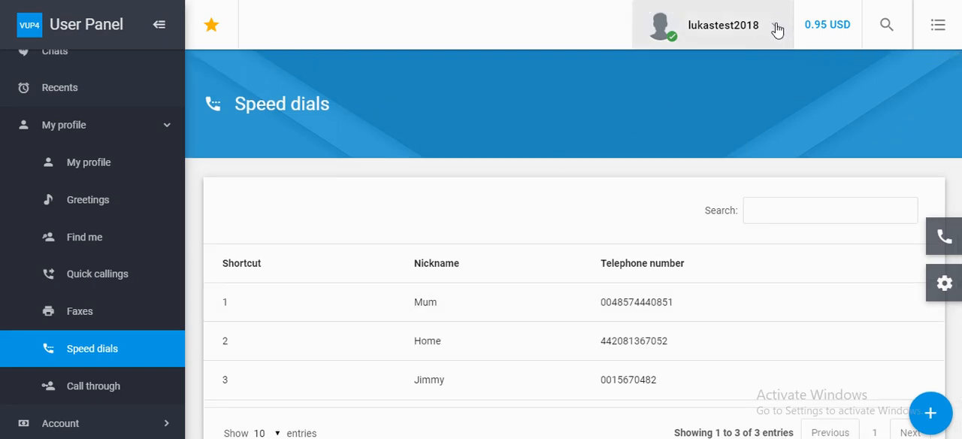
Log out of the account via the username dropdown.
left_click(722, 24)
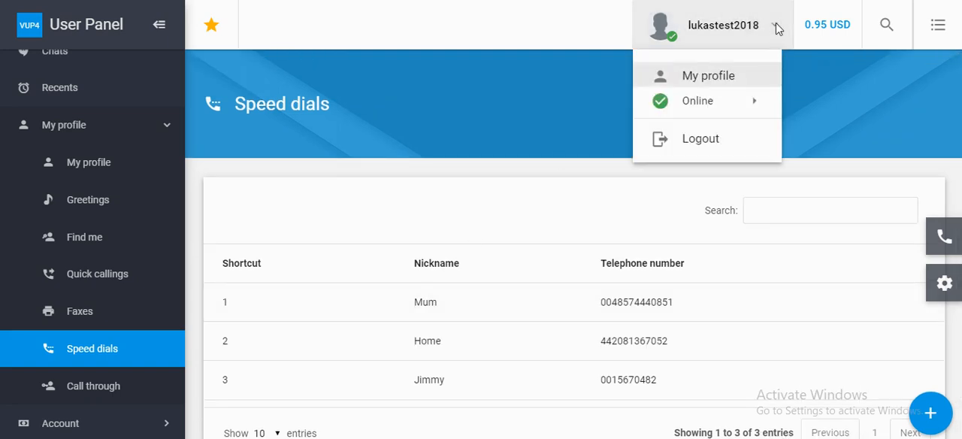
mouse_move(769, 36)
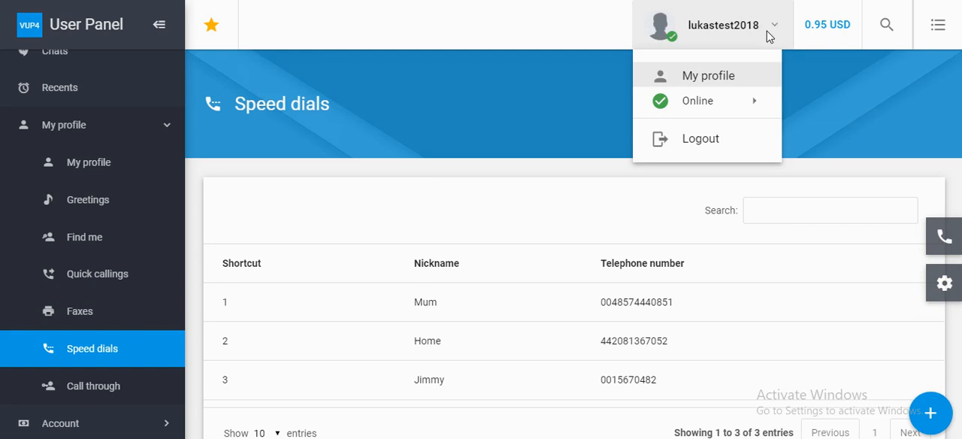
mouse_move(719, 85)
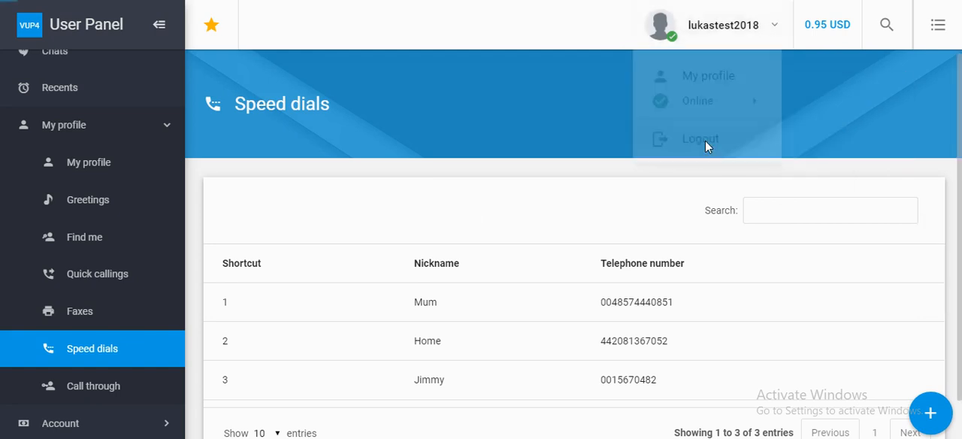
left_click(699, 138)
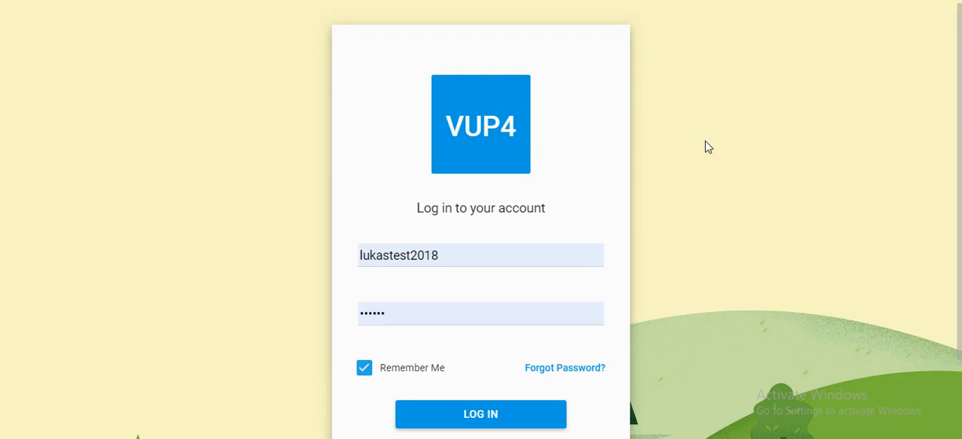
mouse_move(701, 145)
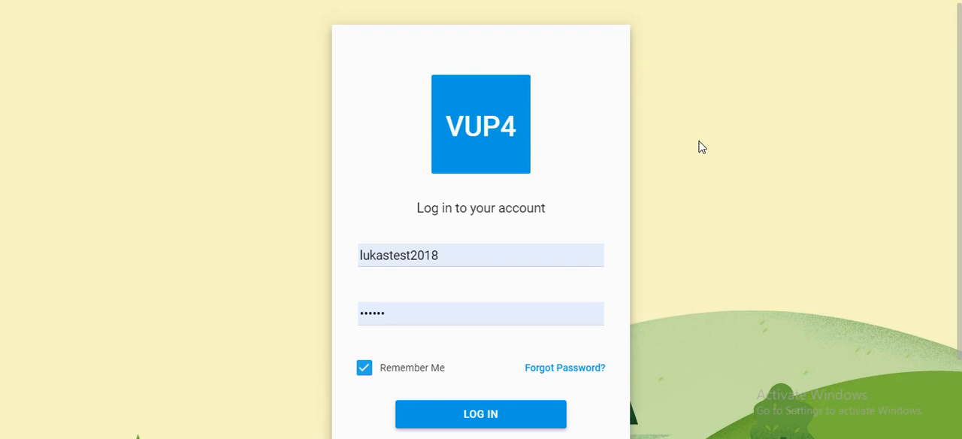